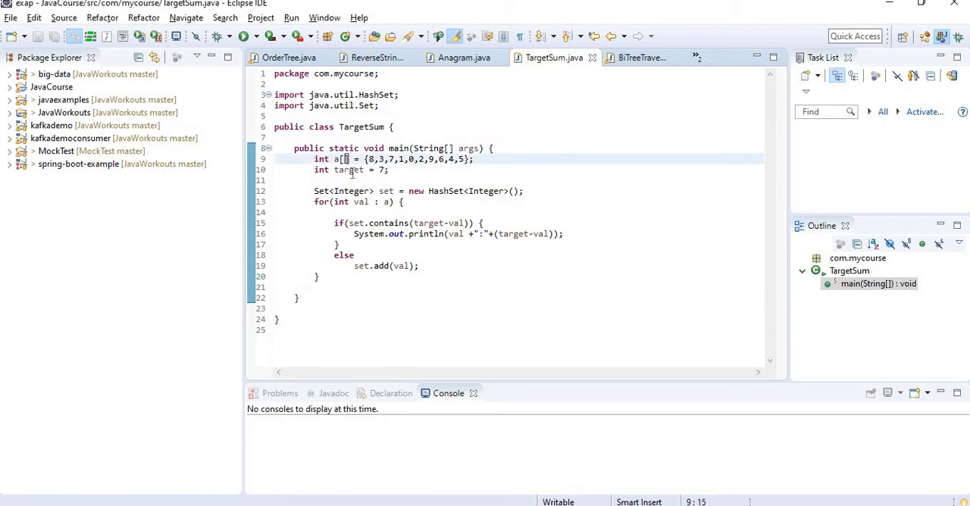
Step: Review the target variable and its uses in the TargetSum source before running
double_click(349, 170)
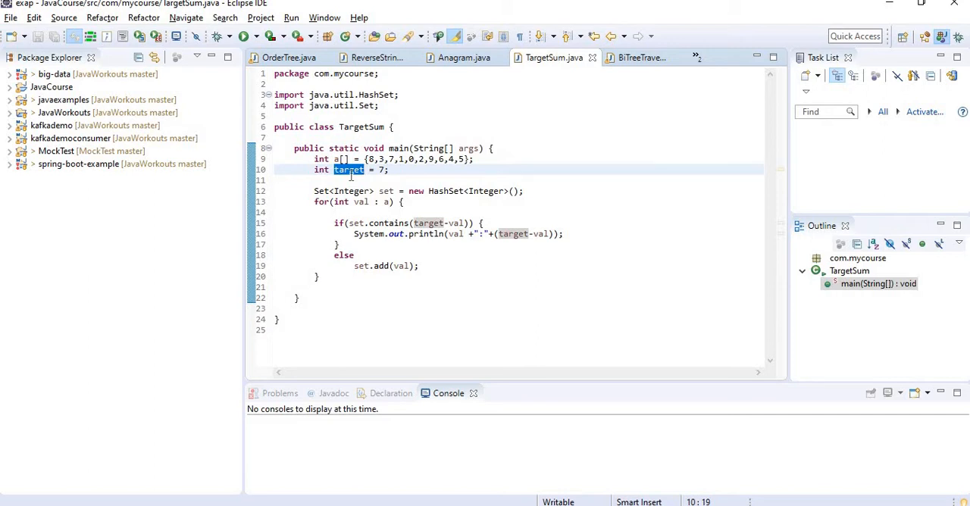
mouse_move(382, 157)
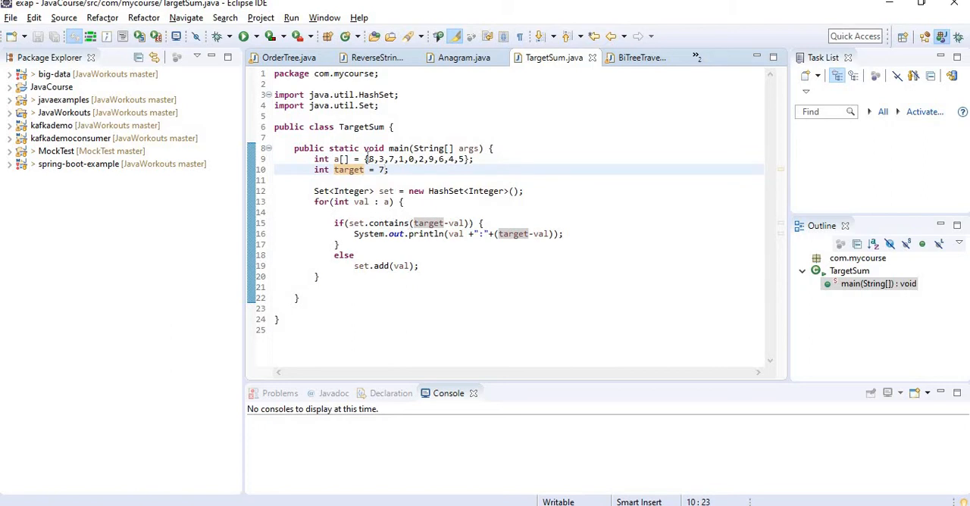
drag(369, 159, 467, 159)
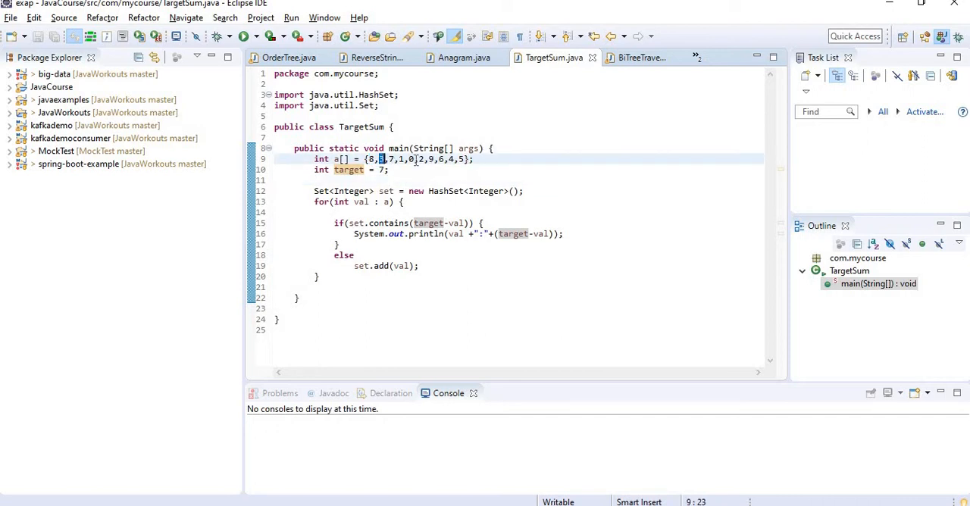
drag(382, 159, 464, 159)
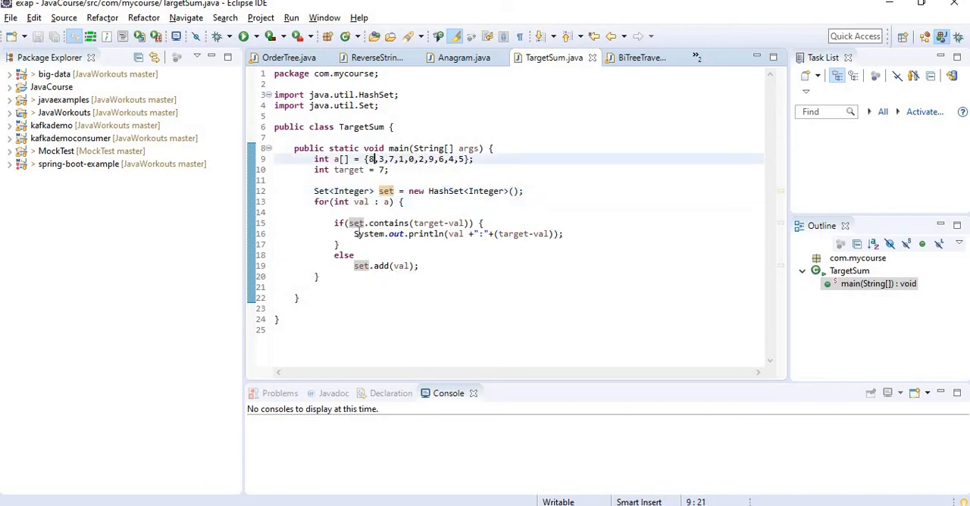
click(379, 223)
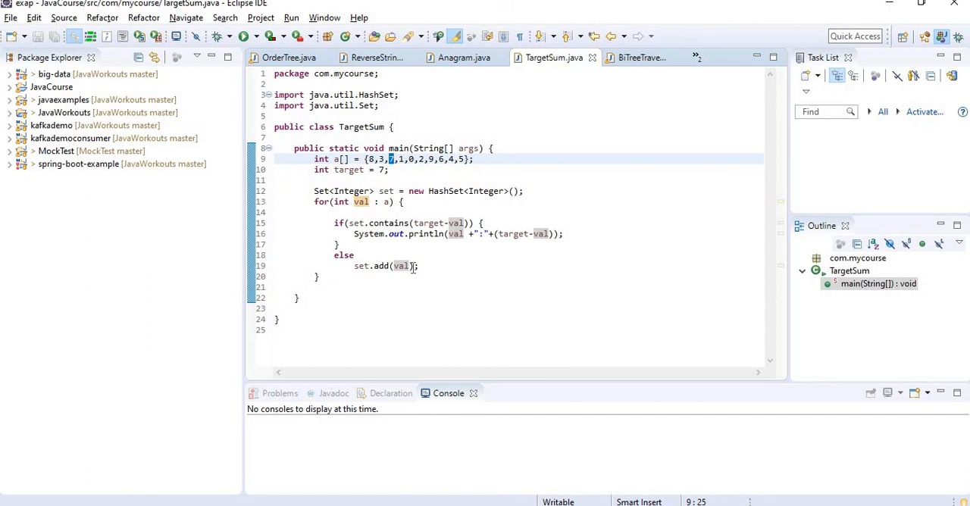
mouse_move(455, 223)
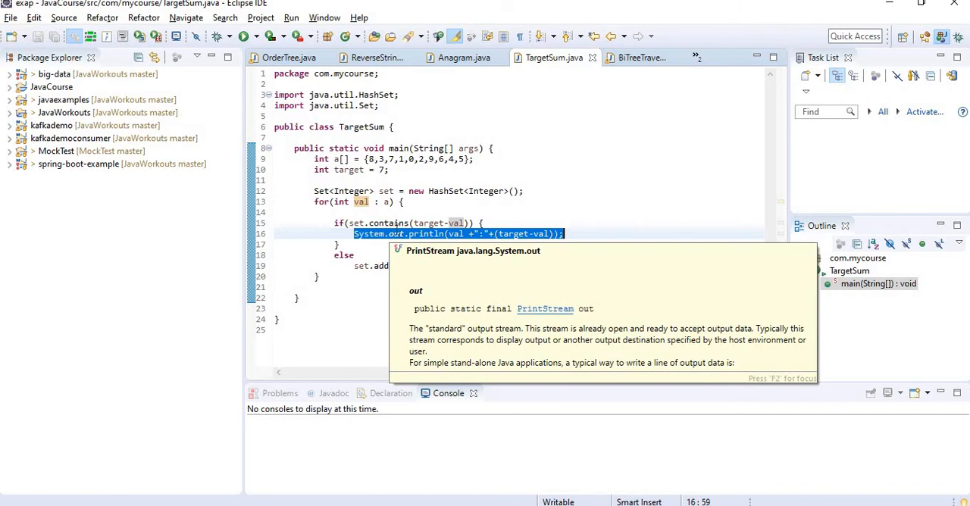
mouse_move(430, 194)
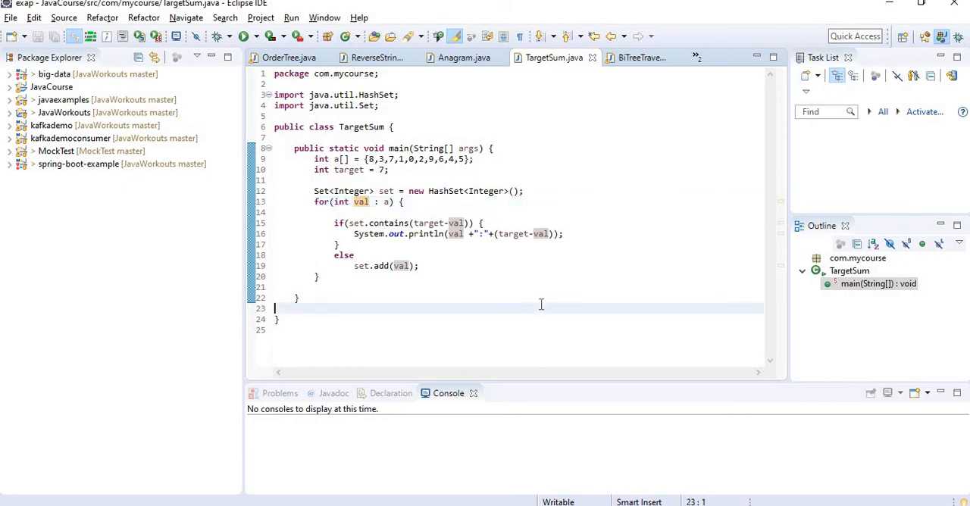
double_click(385, 191)
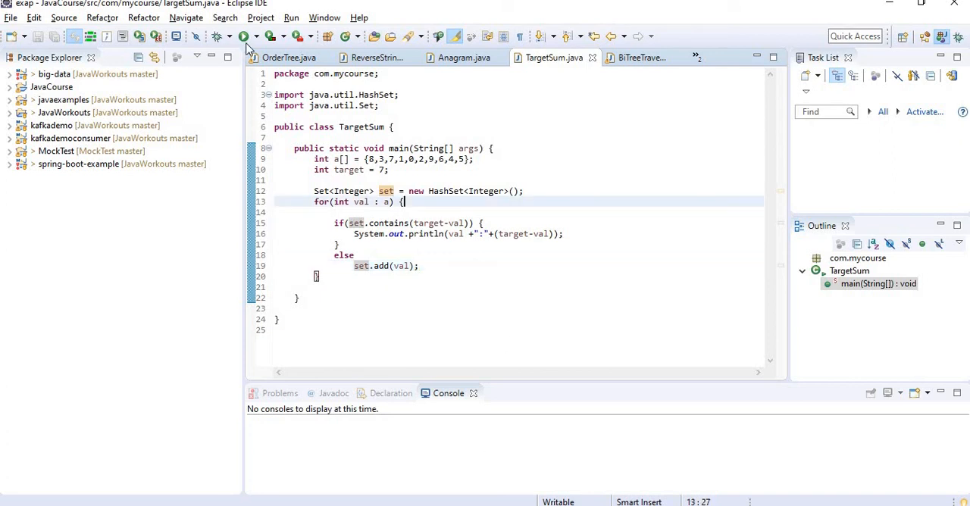
Step: Run TargetSum as a Java Application and check the Console pairs starting with 0:7
click(242, 36)
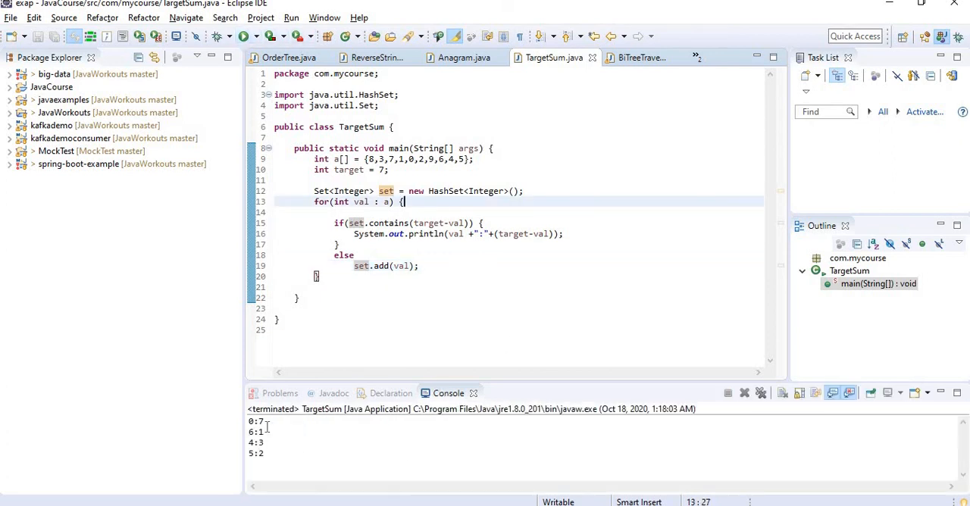
click(254, 422)
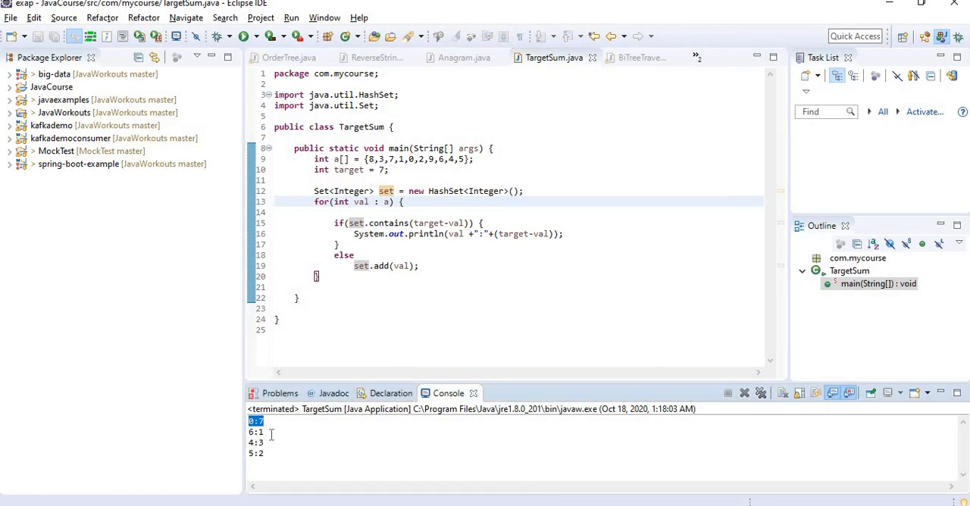